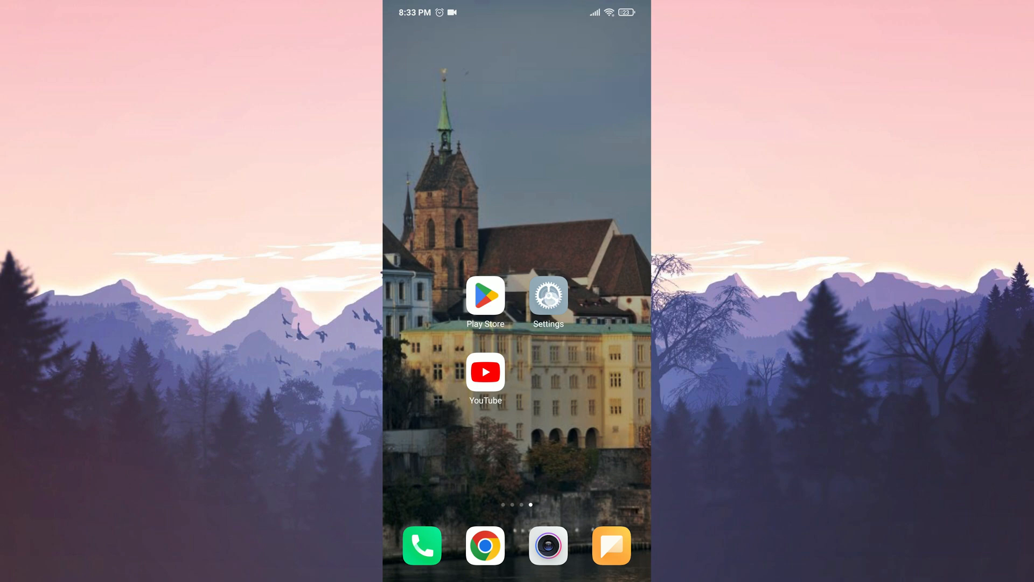
# Open YouTube's App info page in Android Settings
pyautogui.click(548, 296)
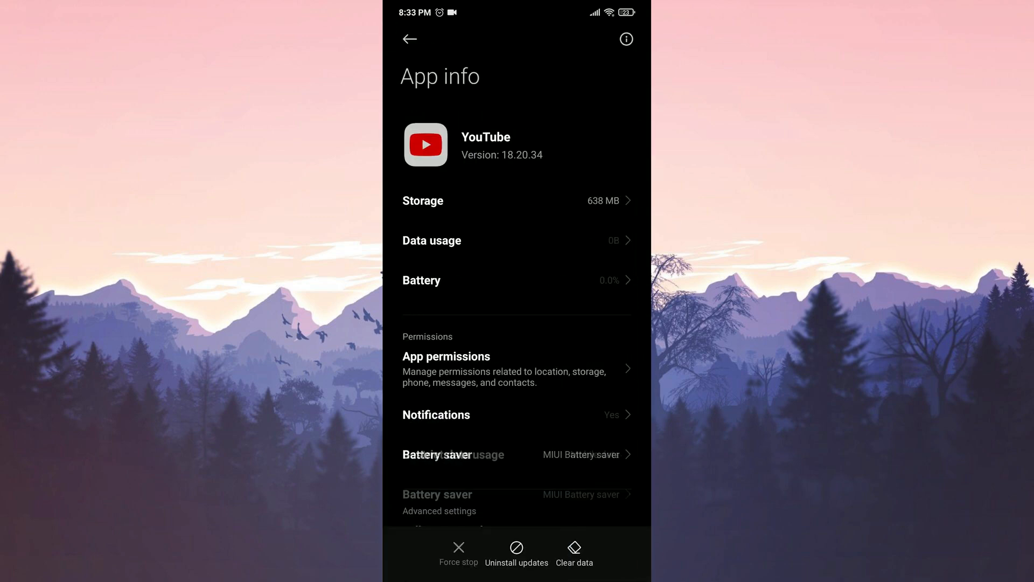
# Clear all of YouTube's data and cache from its Storage page, then return to App info
pyautogui.click(422, 201)
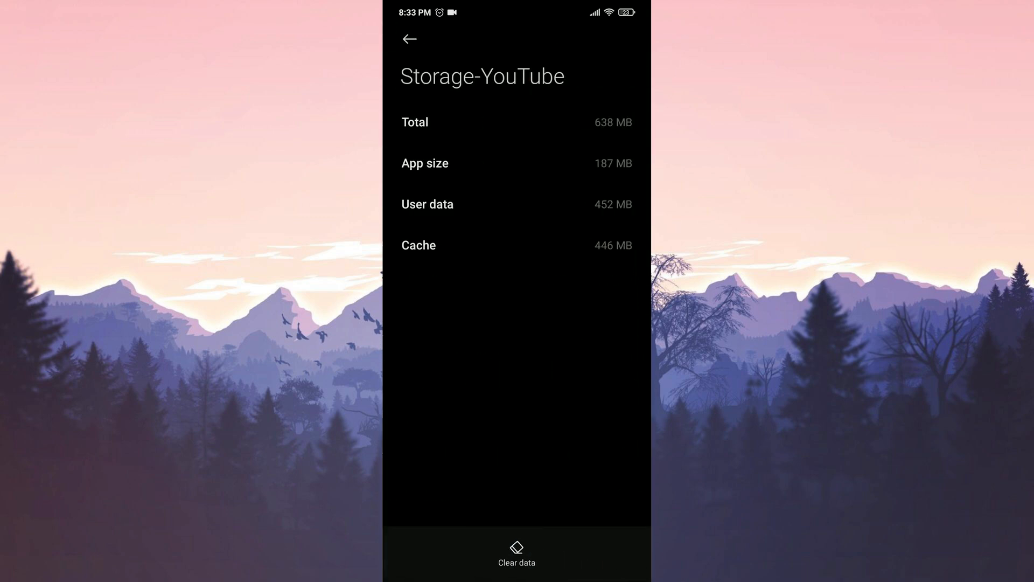
pyautogui.click(516, 553)
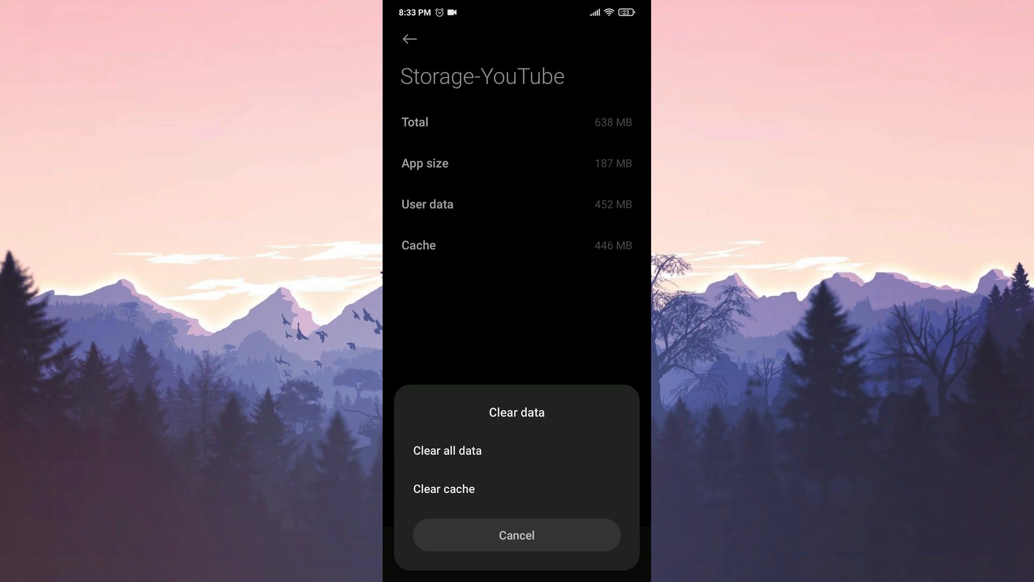
pyautogui.click(446, 451)
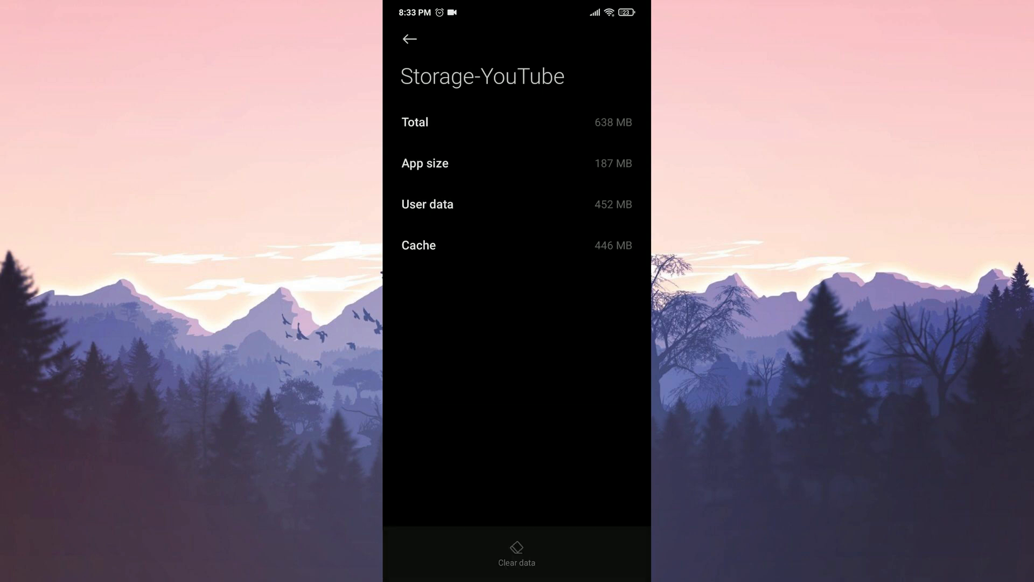
pyautogui.click(516, 554)
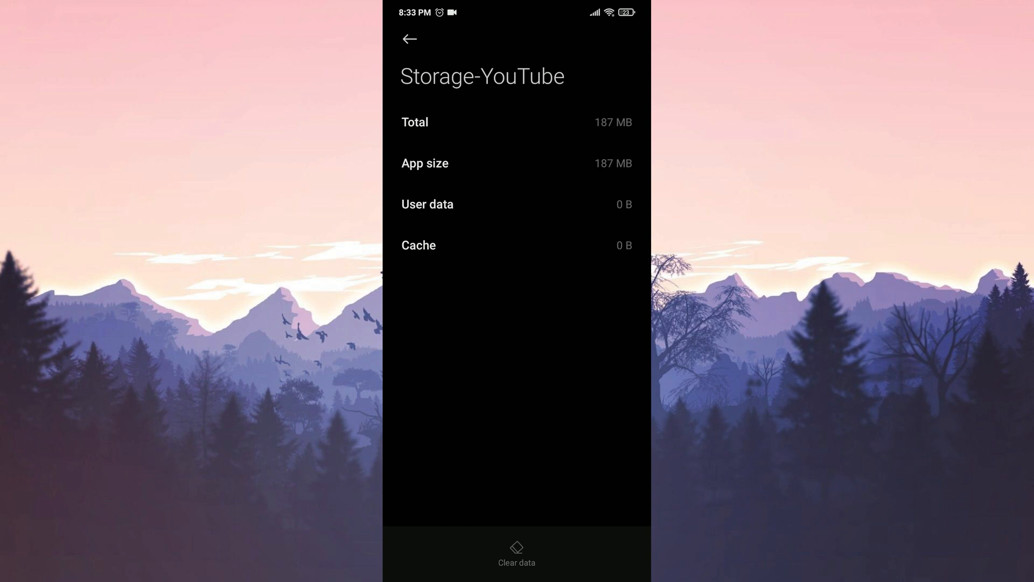
pyautogui.click(410, 38)
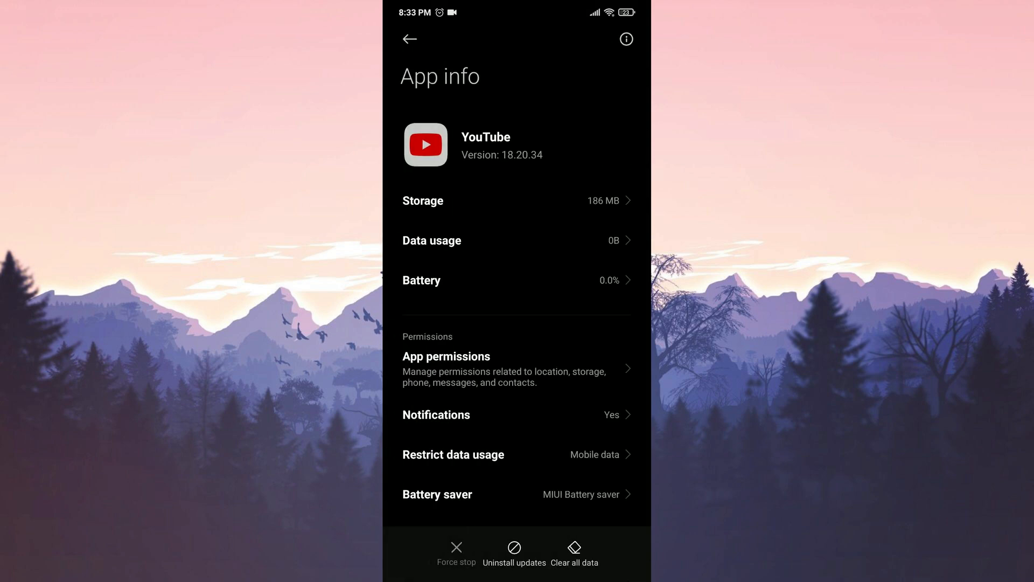
# Uninstall YouTube's updates, confirming with OK, and go back to the home screen
pyautogui.click(514, 551)
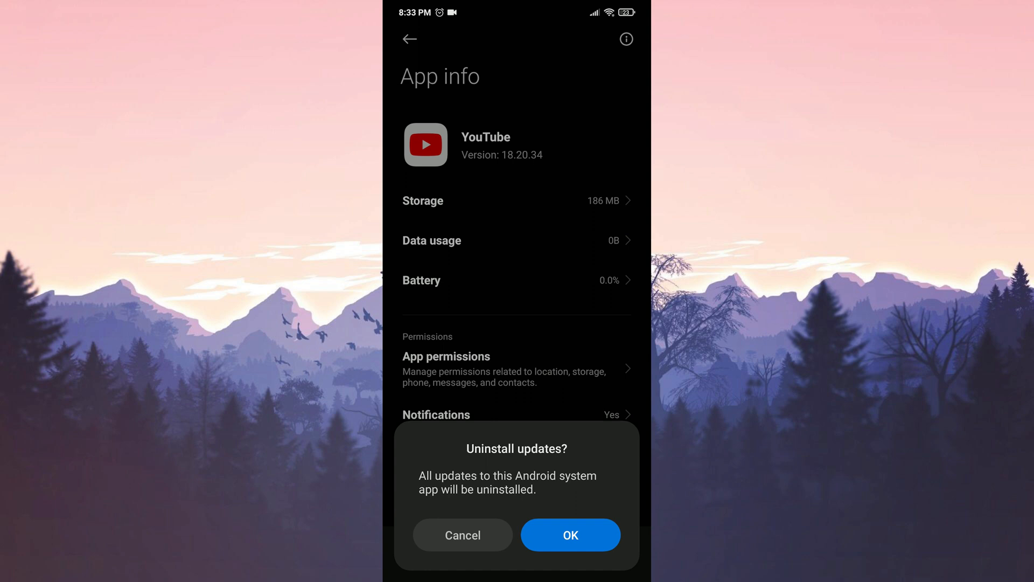
pyautogui.click(462, 534)
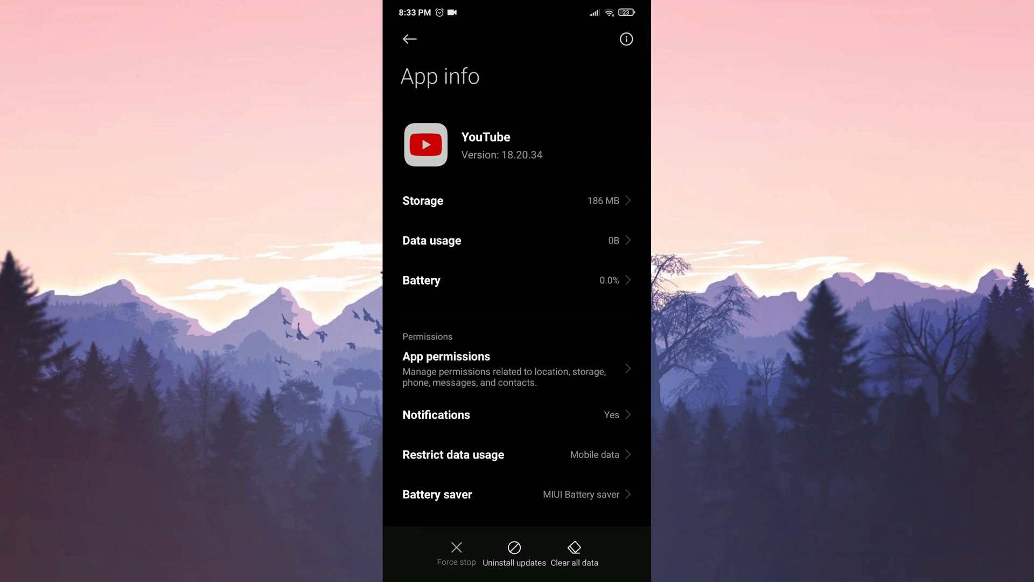
pyautogui.click(514, 553)
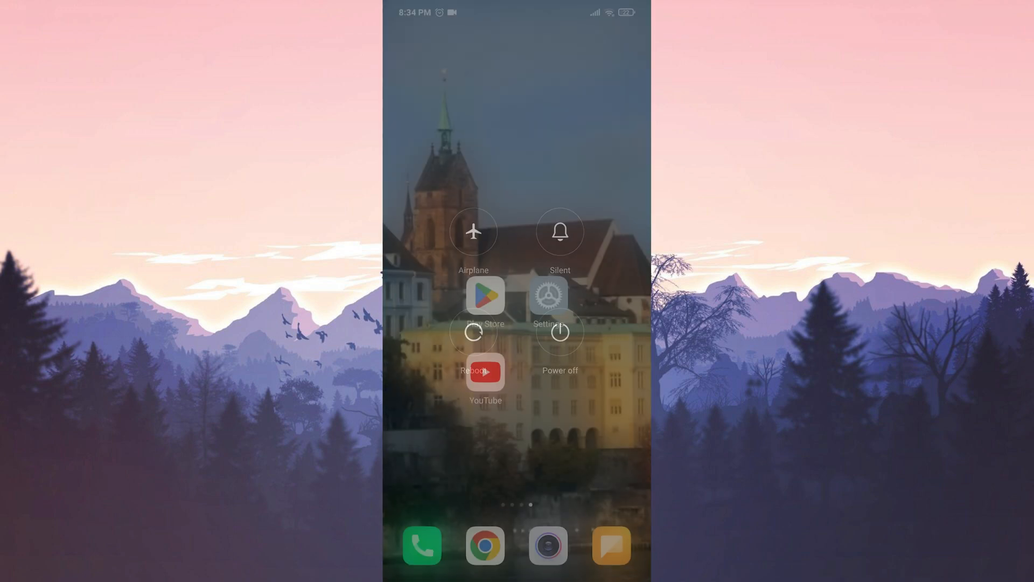
# Search the Play Store for 'youtube' after rebooting the phone
pyautogui.write('youtube')
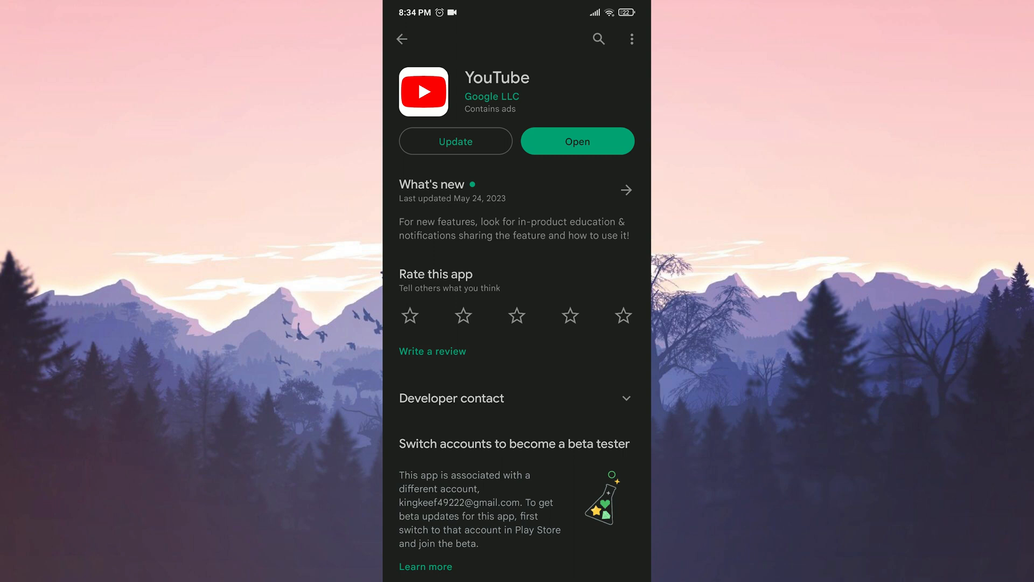
# Install the latest YouTube update from its Play Store listing
pyautogui.click(454, 141)
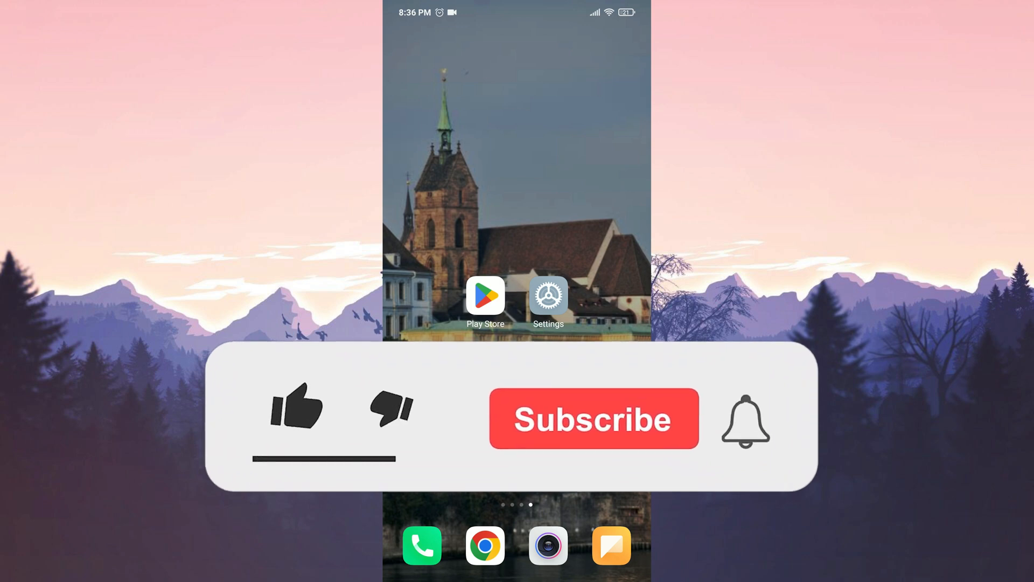
# Return from Play Store to the launcher home screen
pyautogui.click(298, 406)
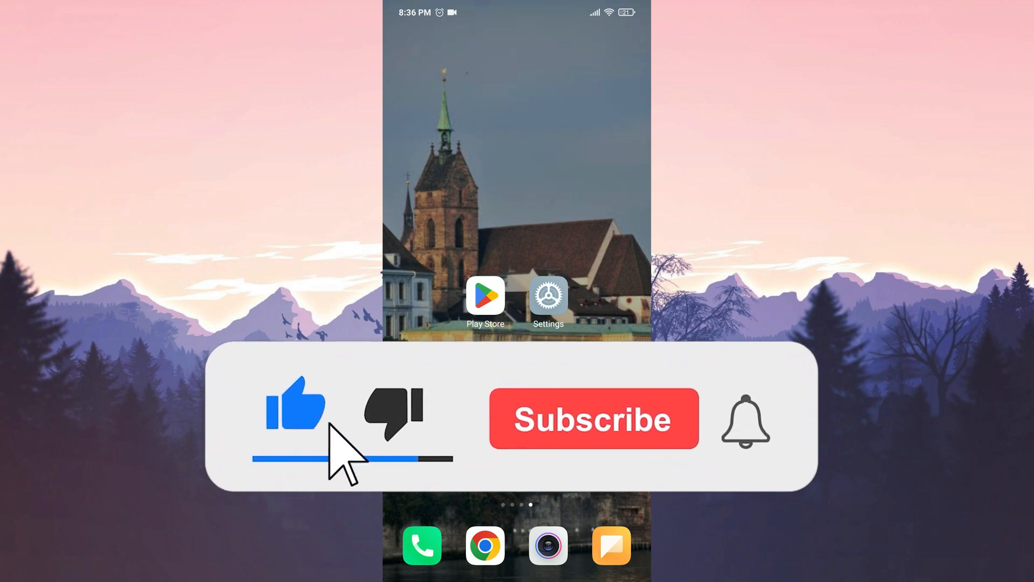